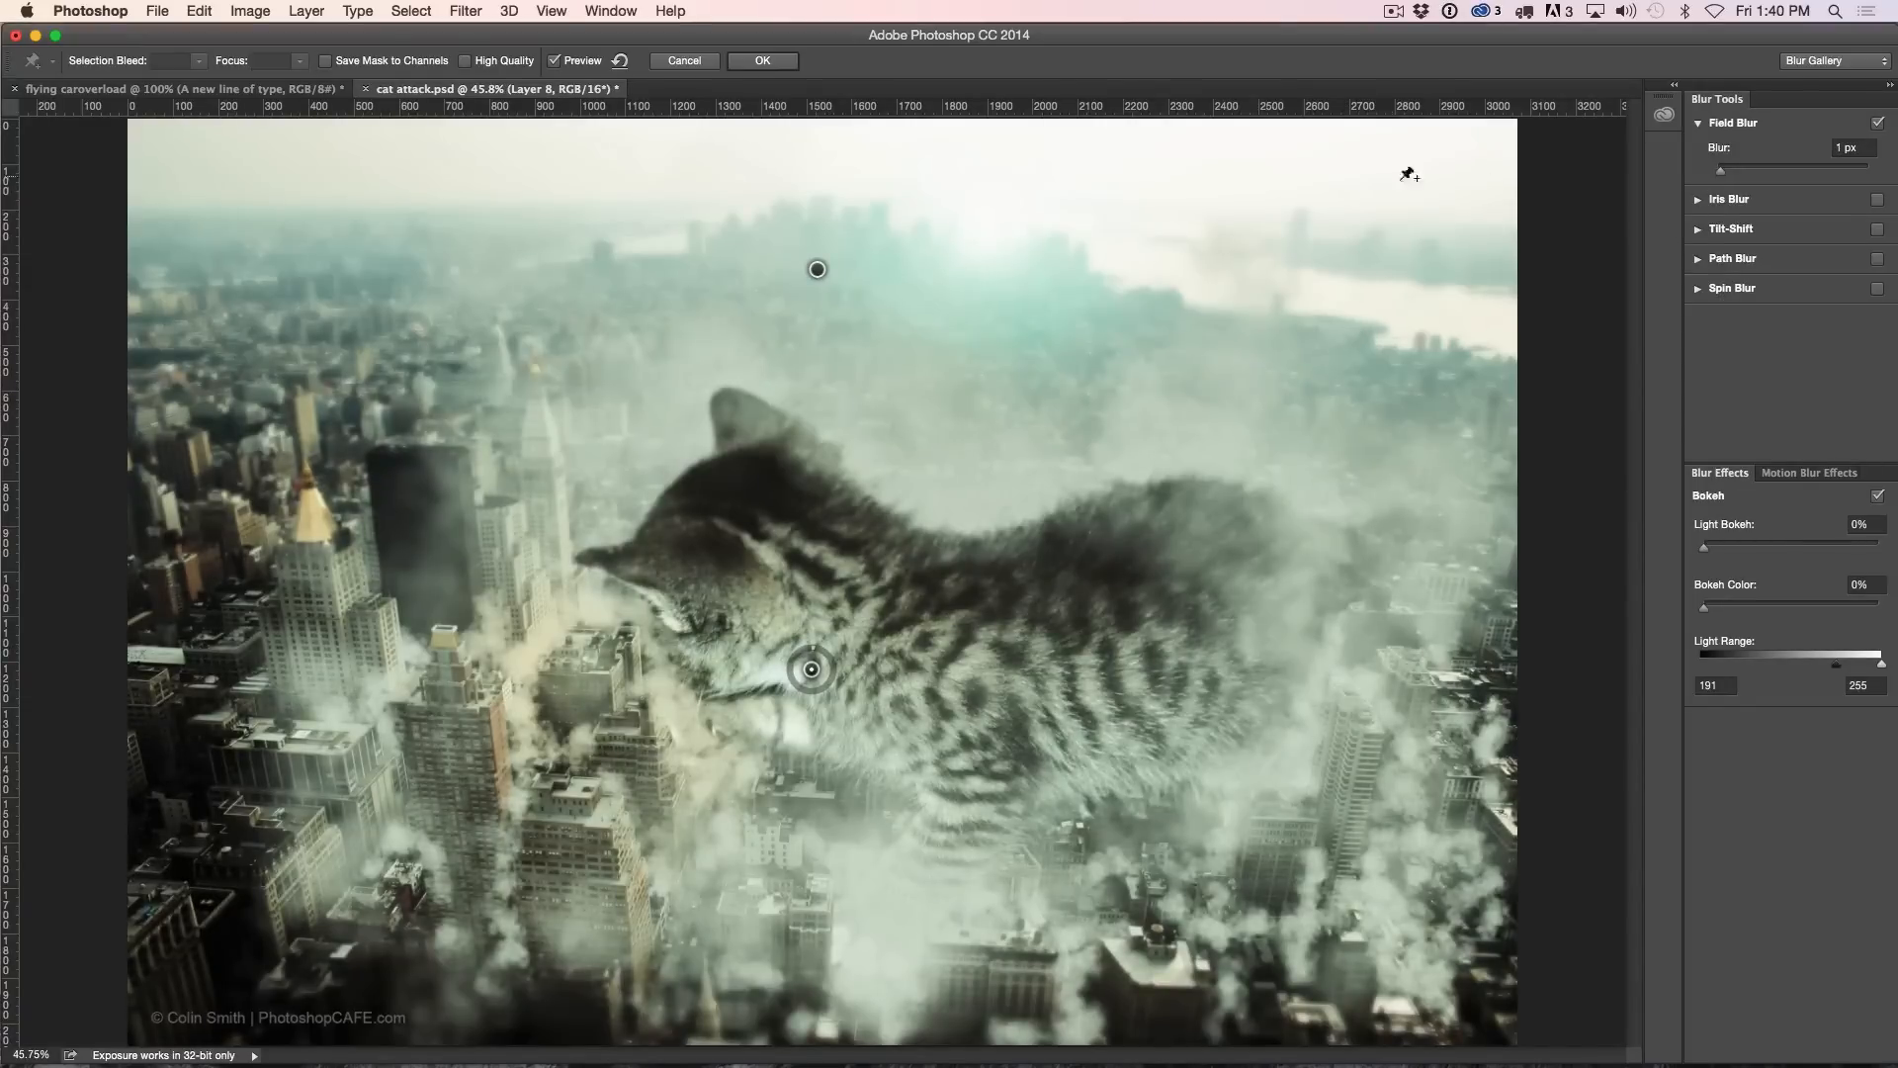
Step: Scrub the Field Blur amount on the kitten city image from 1 px to 10 px
drag(1705, 163, 1756, 163)
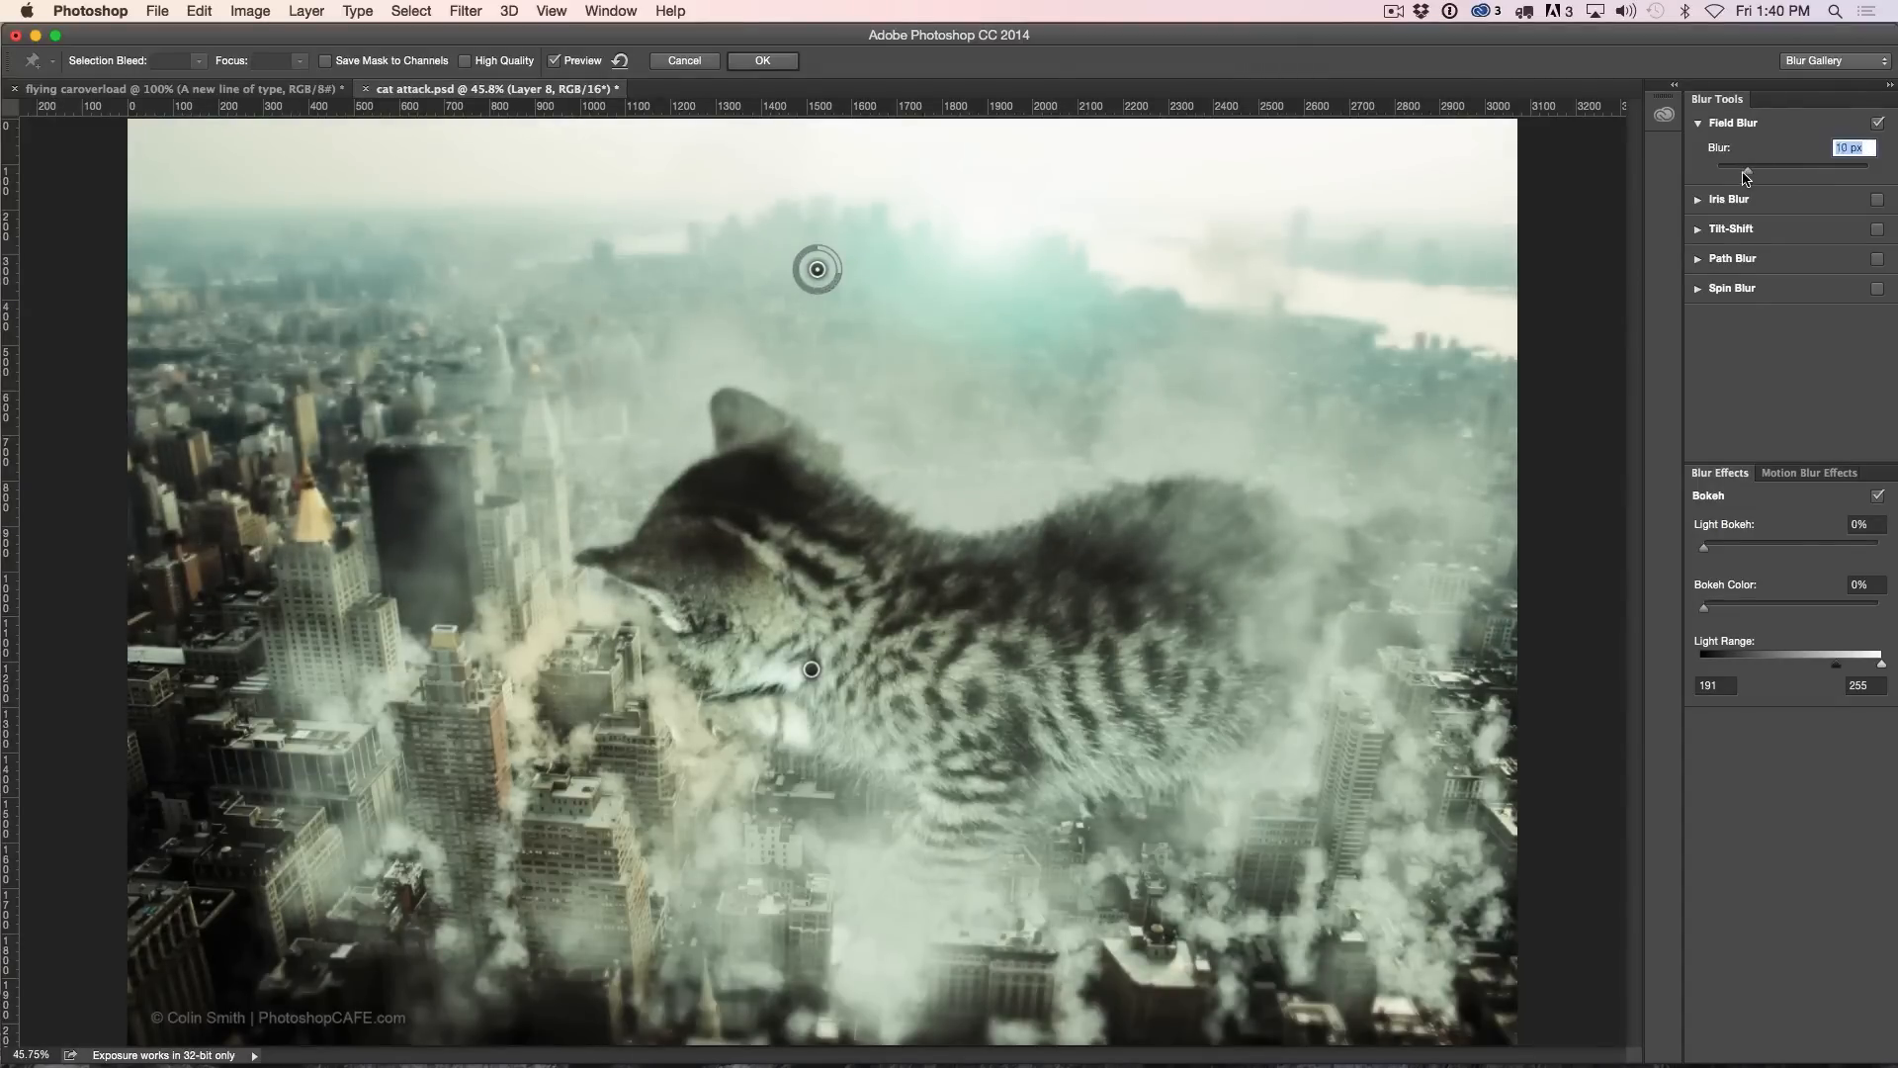
Step: Test stronger, zero and lower Field Blur amounts, settling around 8 px
drag(1749, 163, 1741, 163)
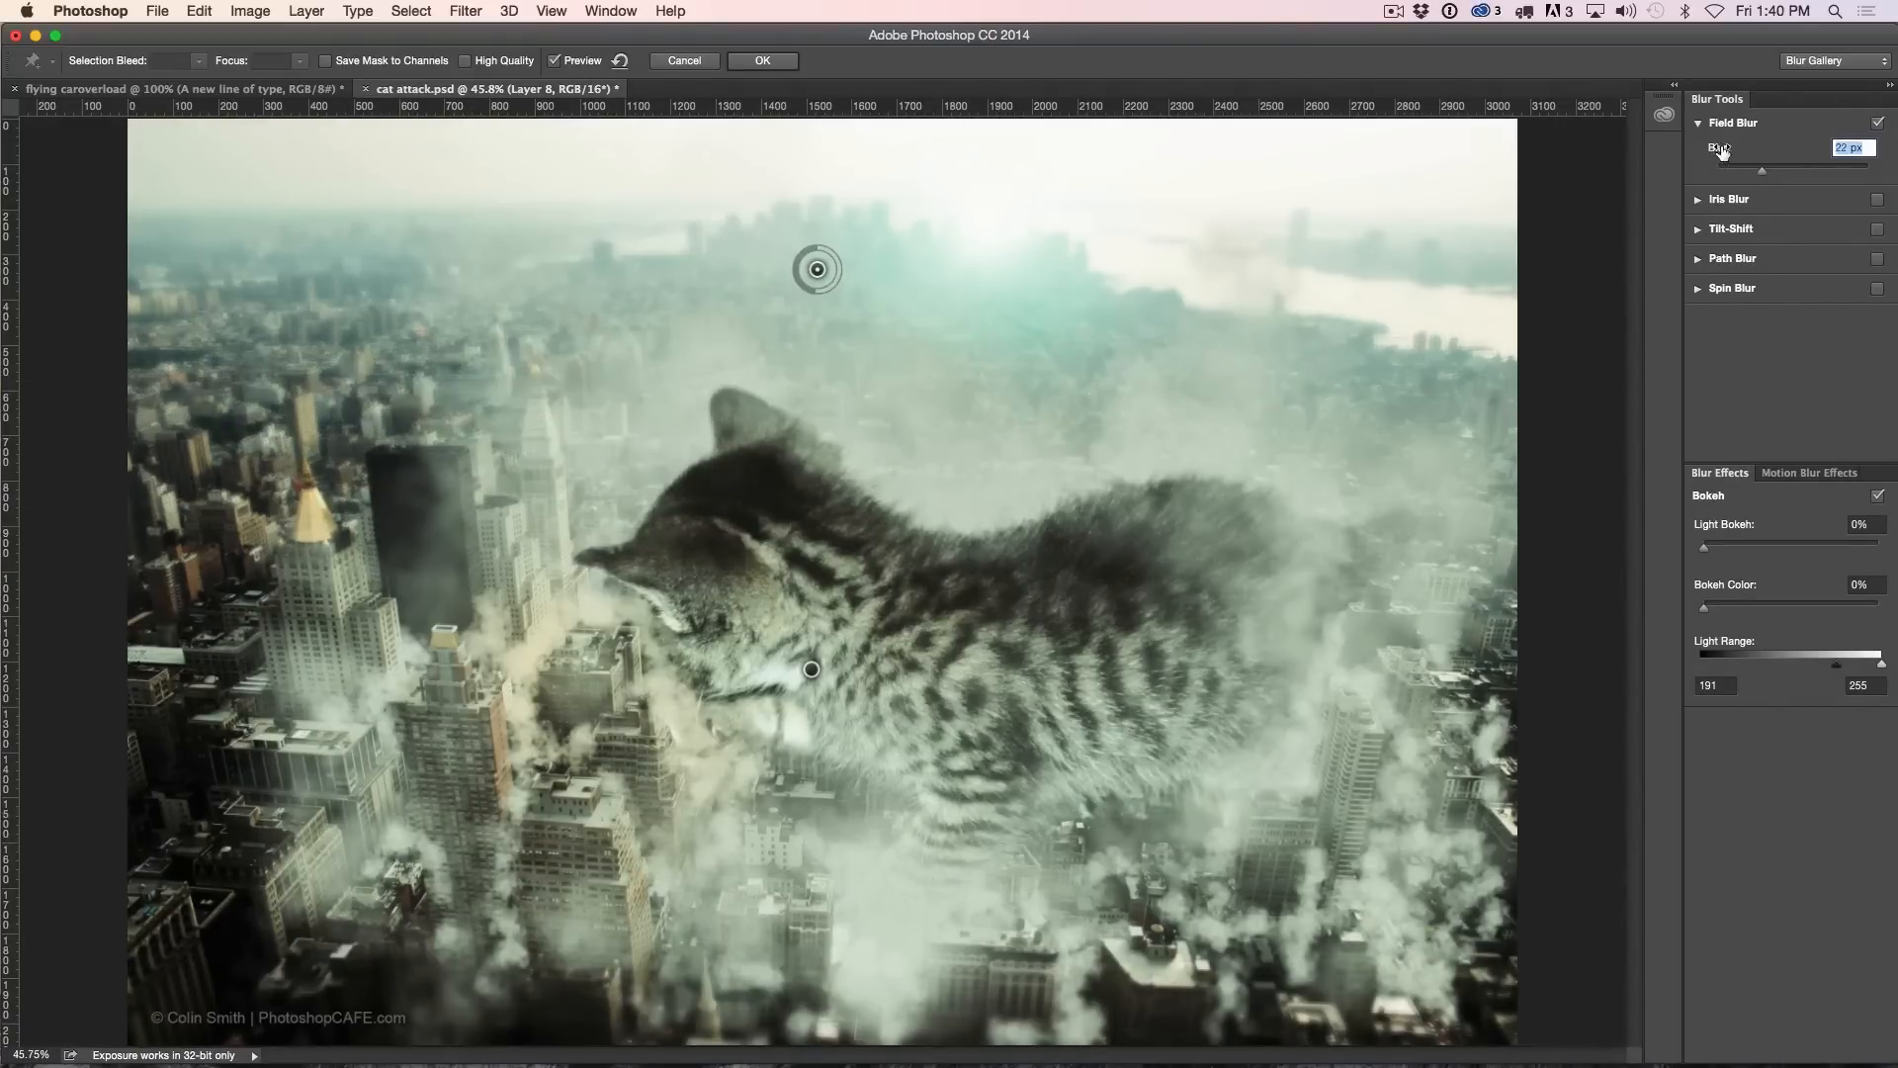
drag(1779, 167, 1782, 167)
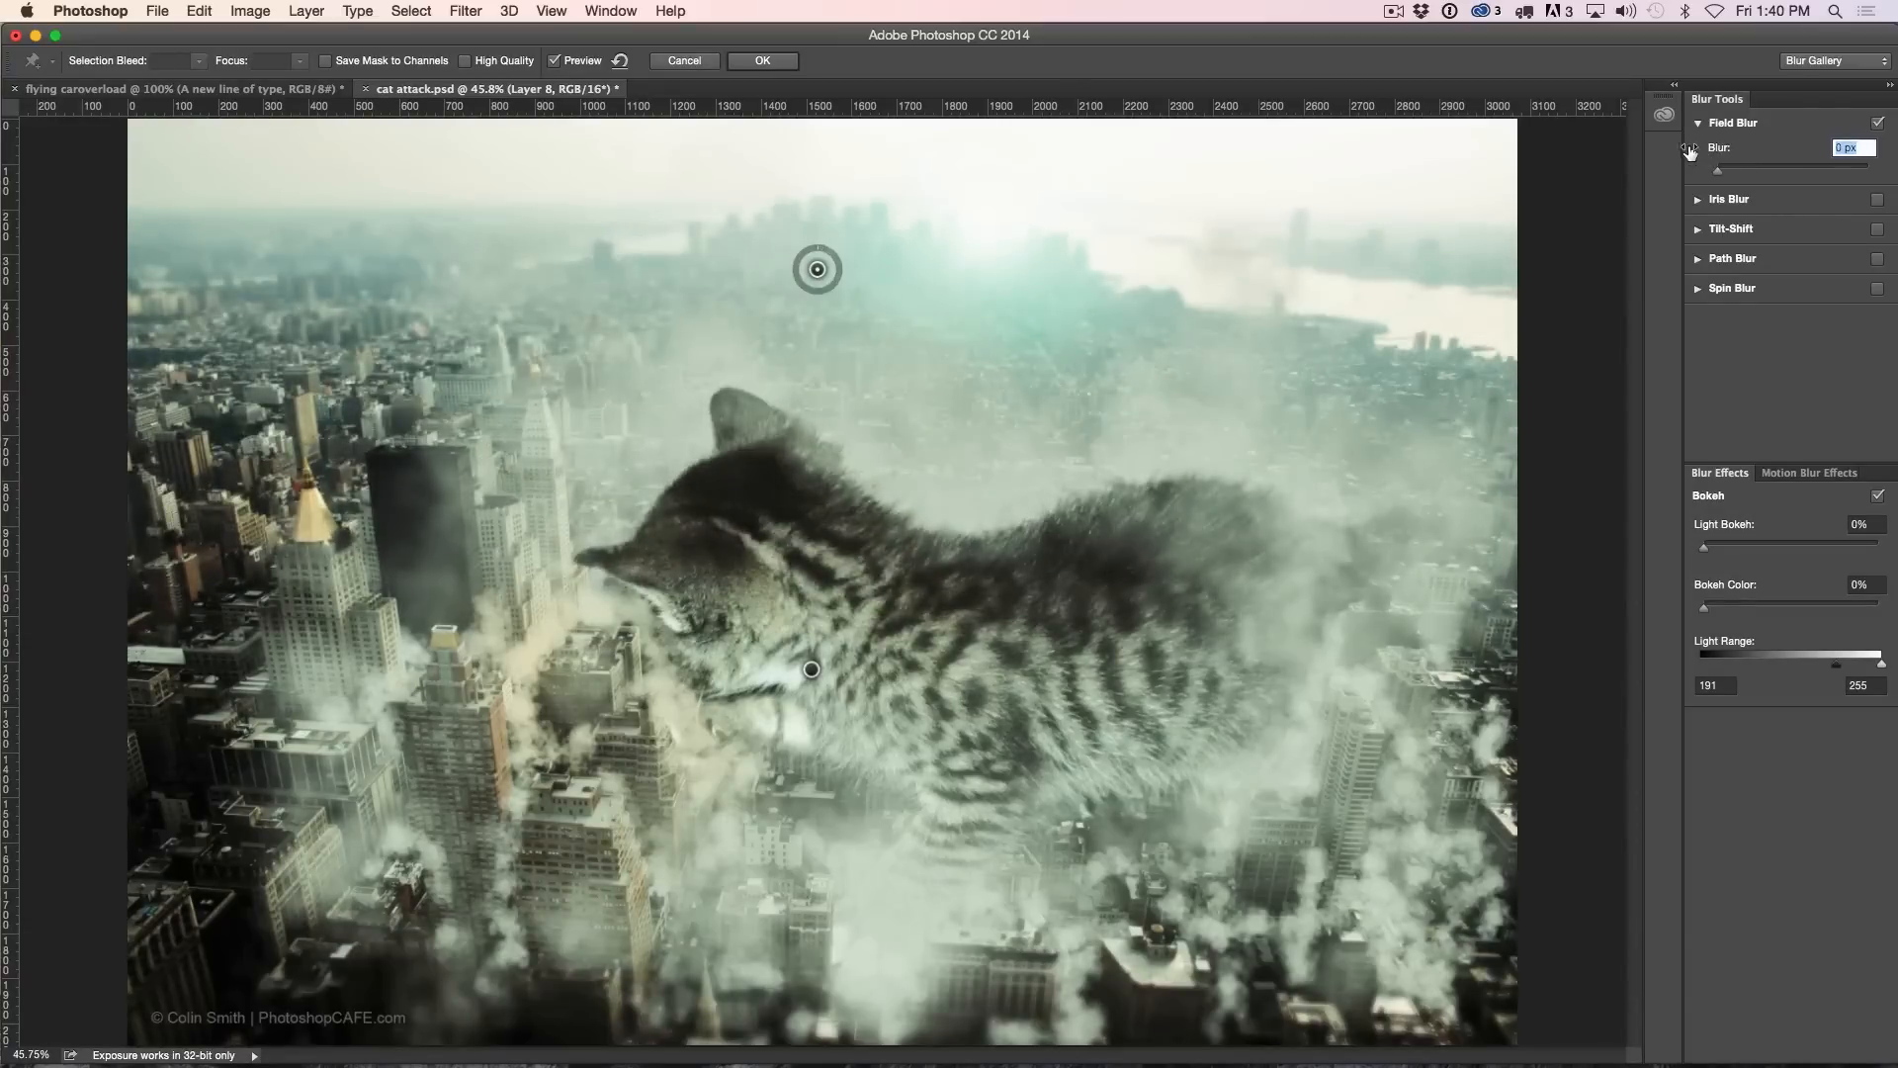
drag(1713, 171, 1744, 171)
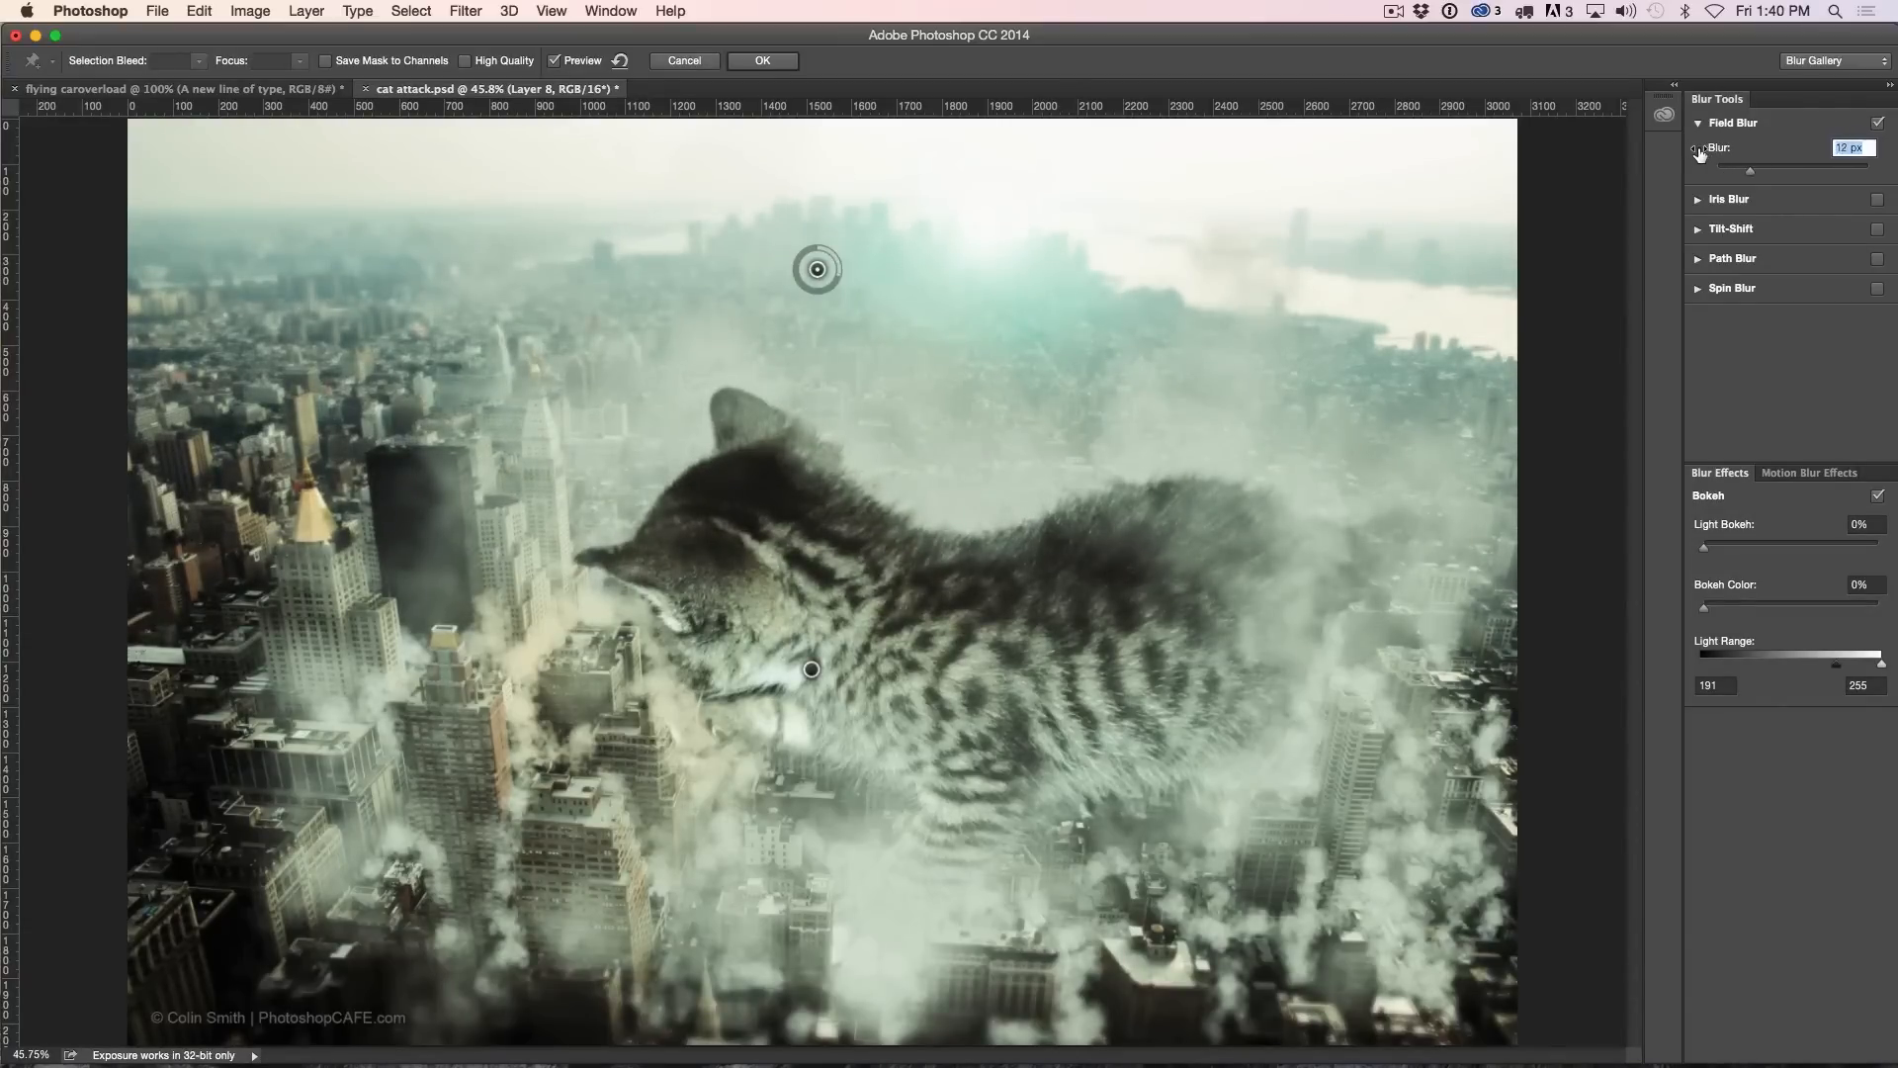
drag(1748, 169, 1720, 169)
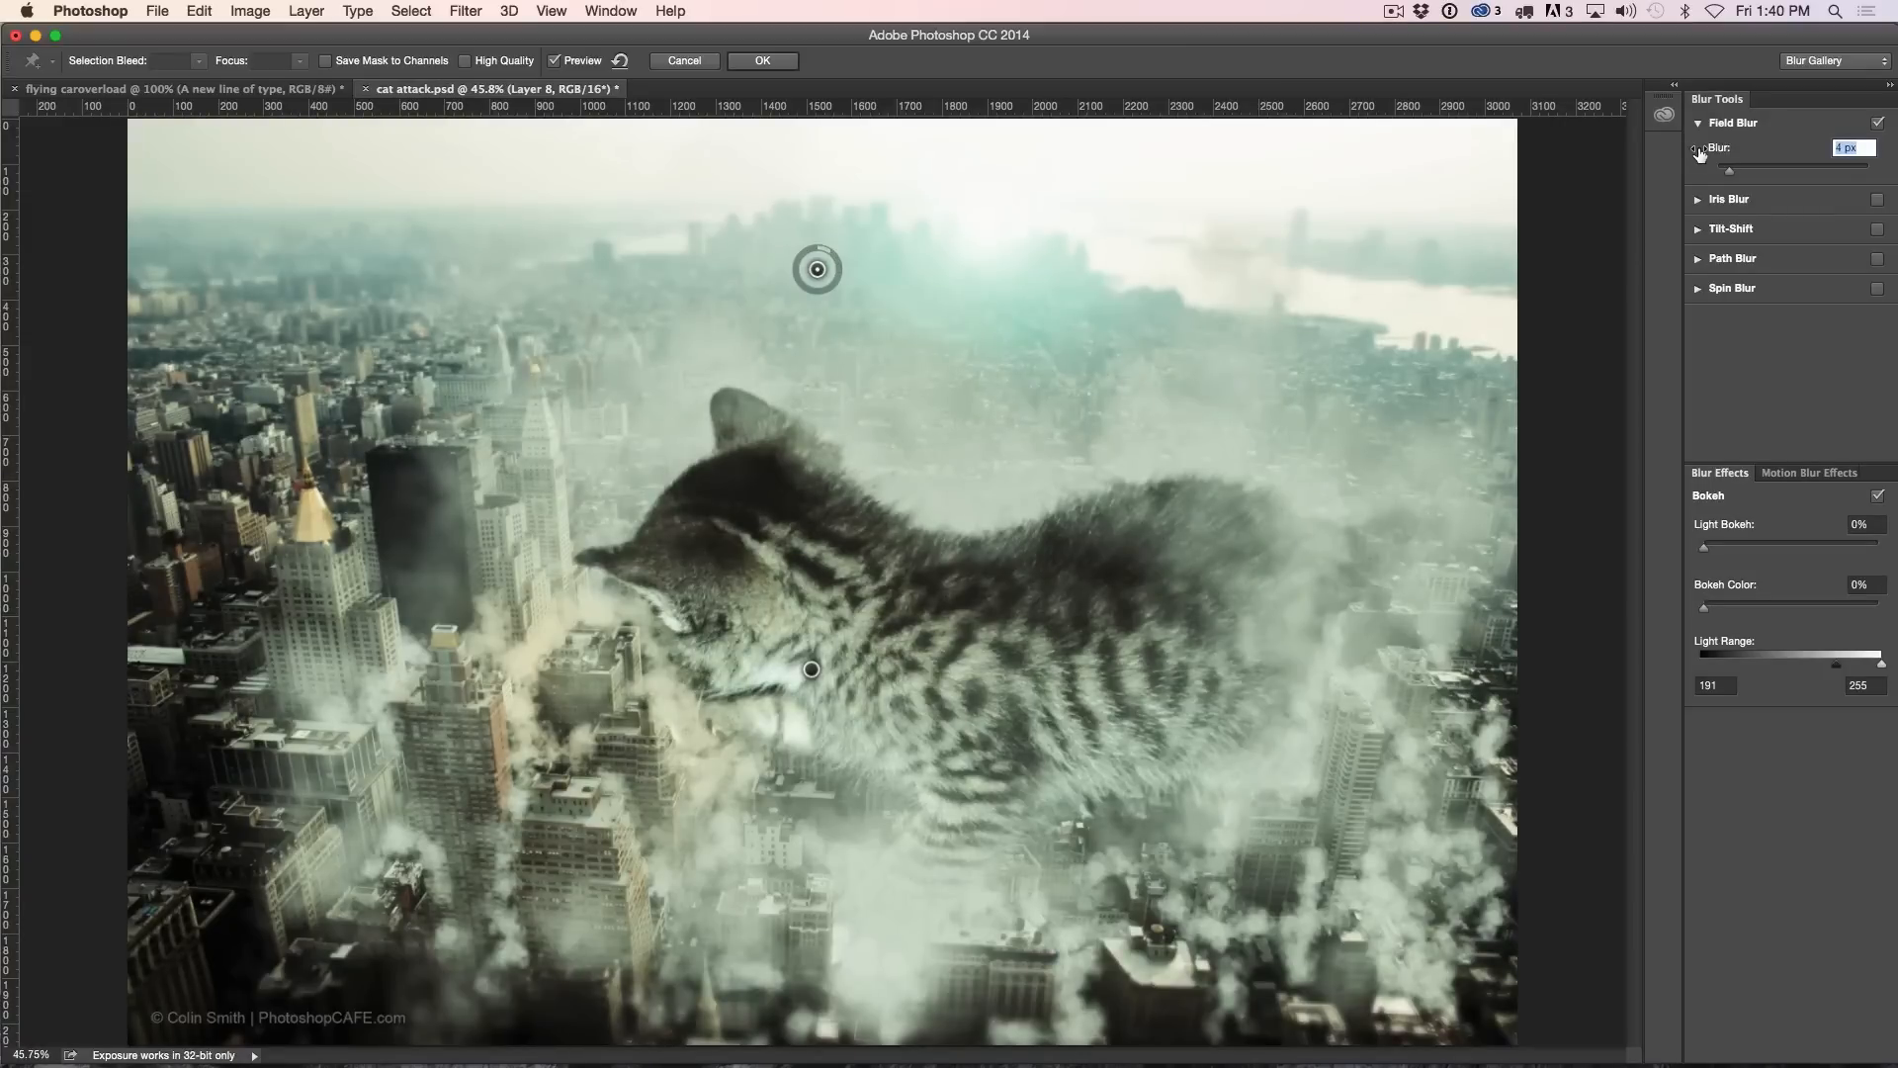
key(alt)
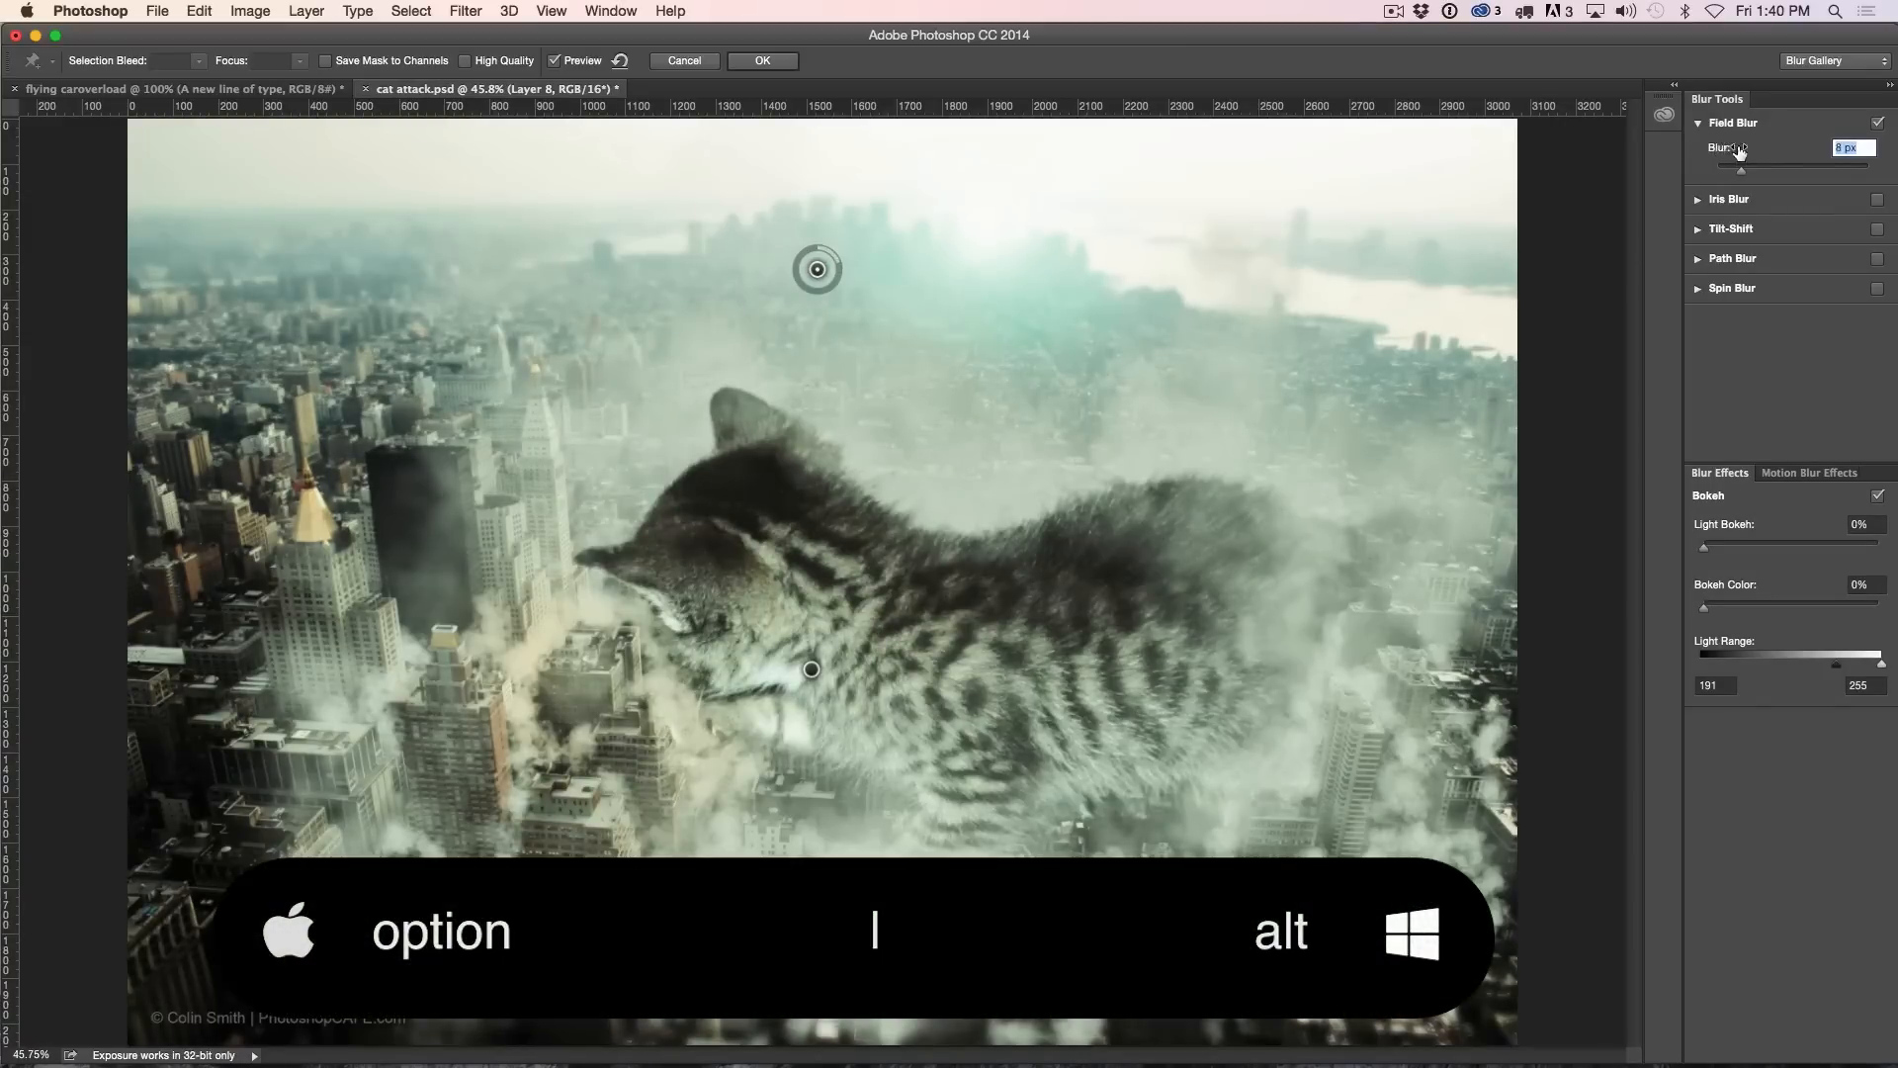
Step: Fine-tune the Field Blur to a few pixels and commit it to the image
drag(1705, 161, 1765, 161)
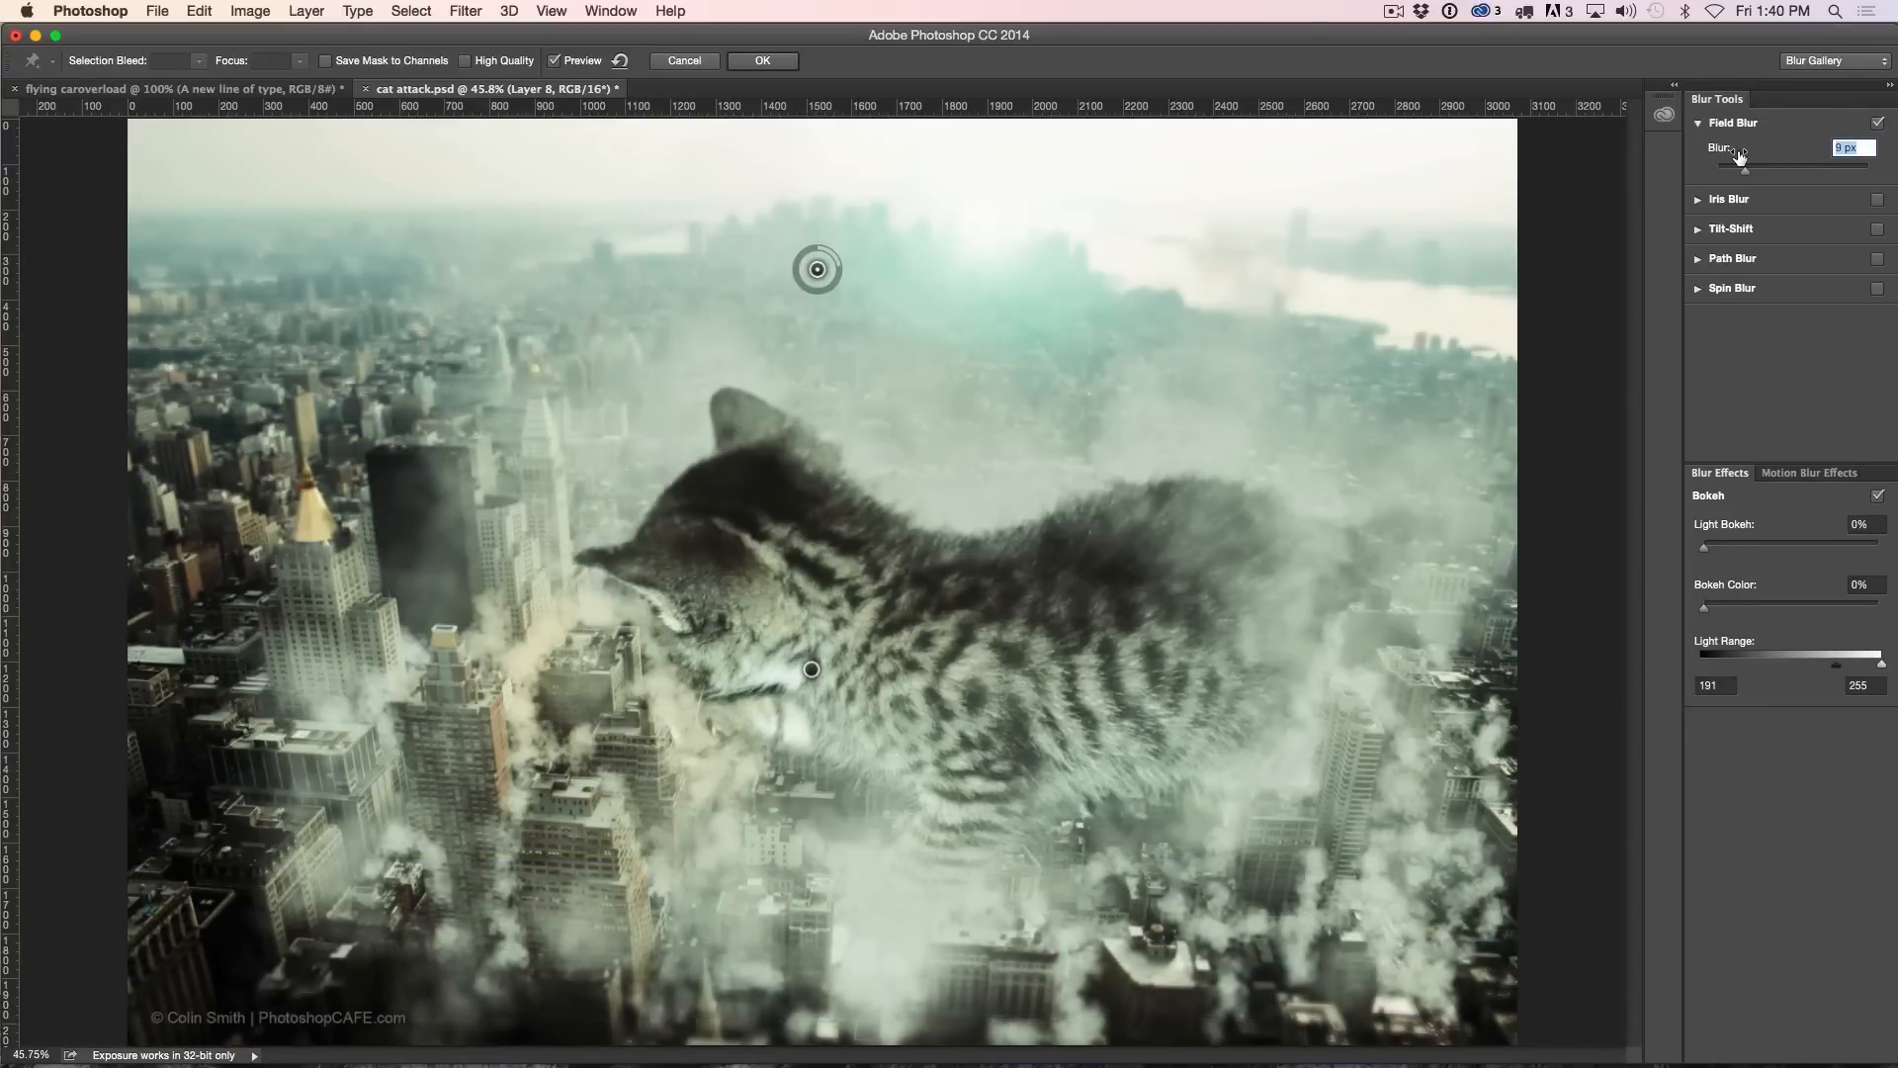
drag(1743, 167, 1701, 167)
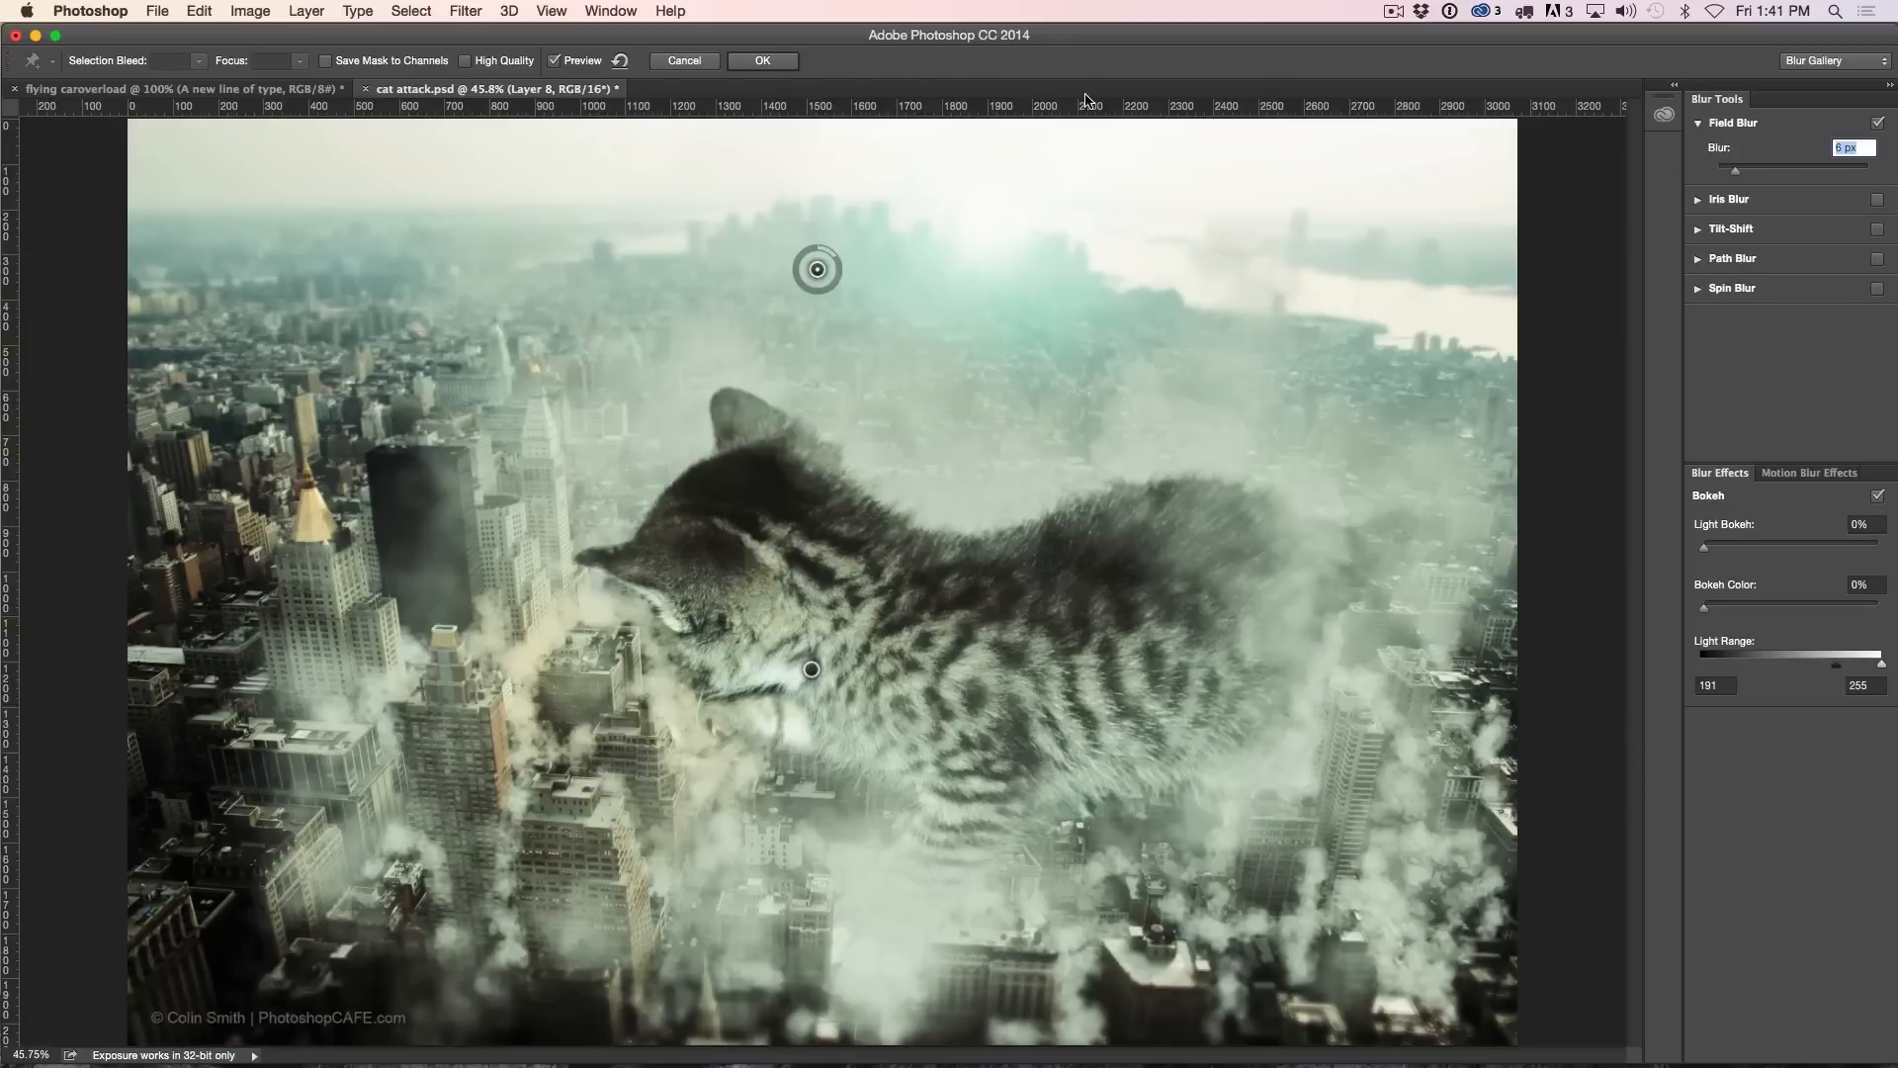
click(761, 61)
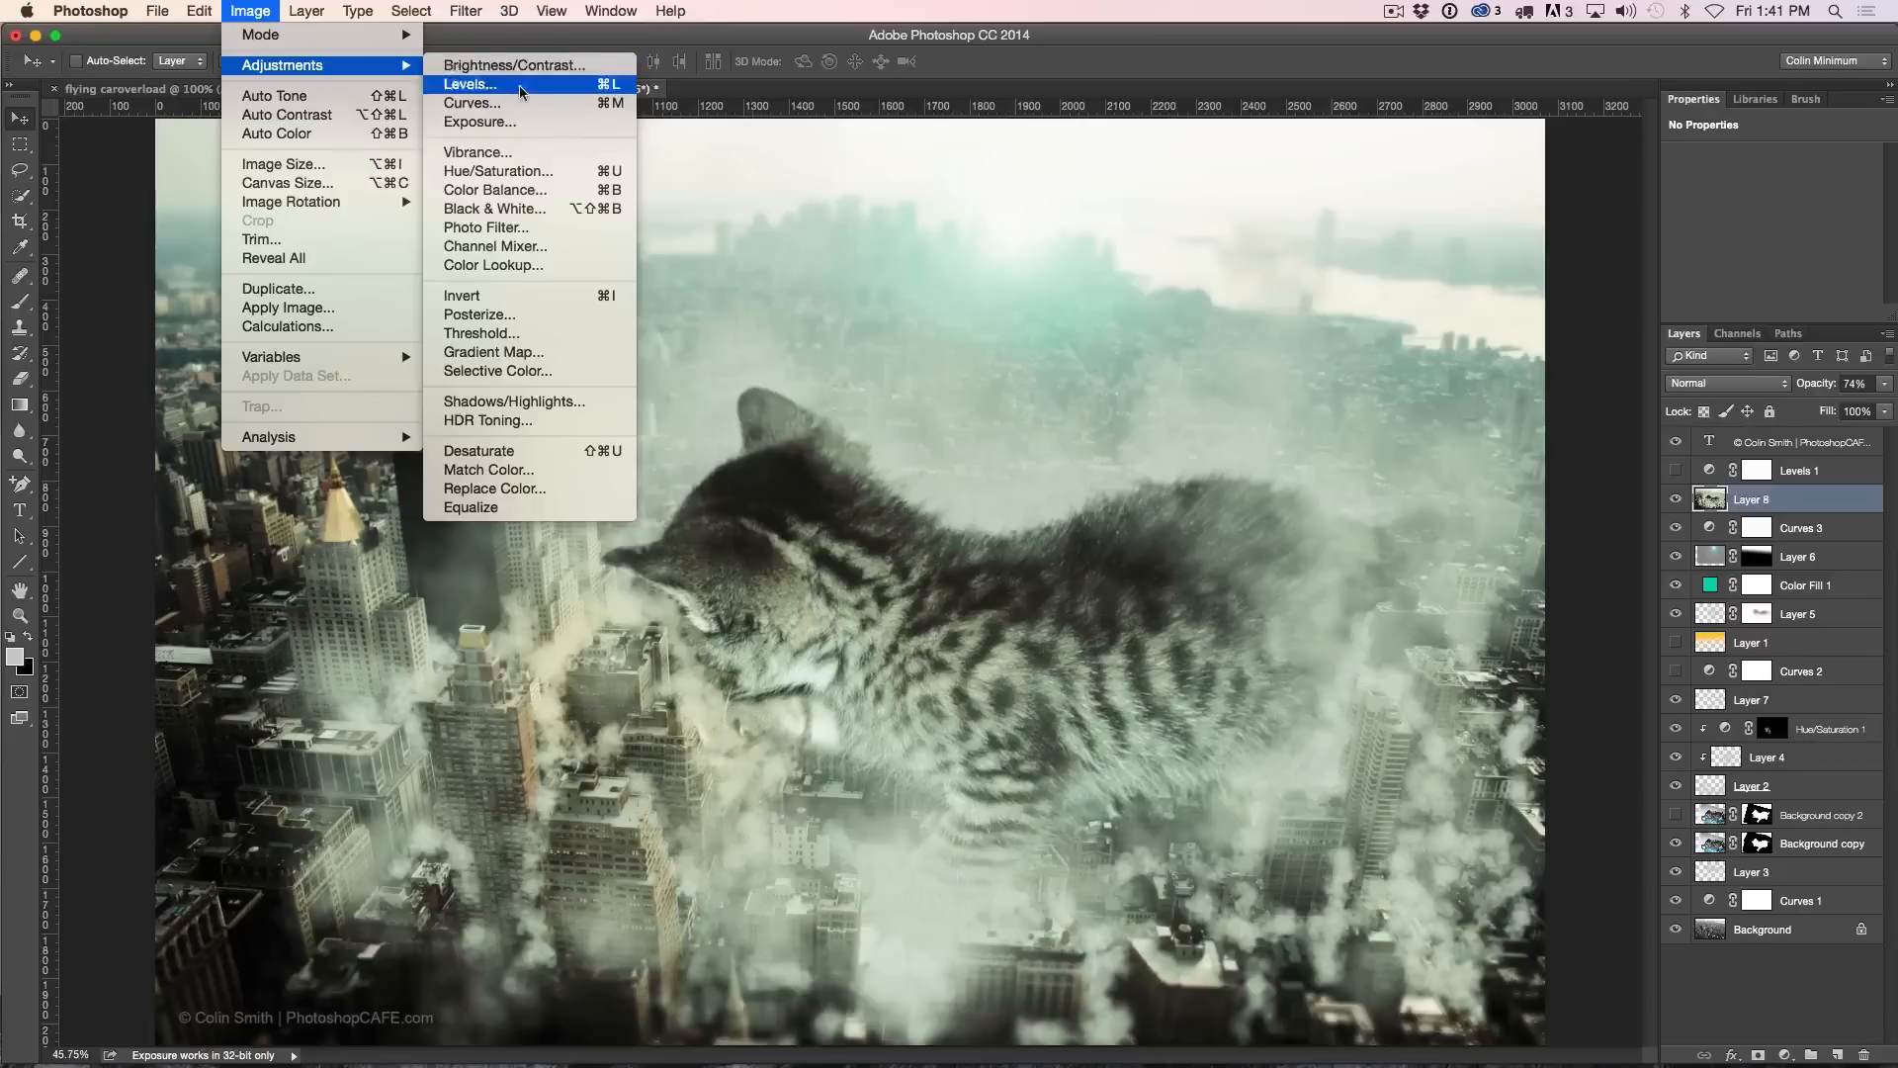
Step: Open Shadows/Highlights and raise Black Clip from 0.01% to about 1.868%
click(513, 400)
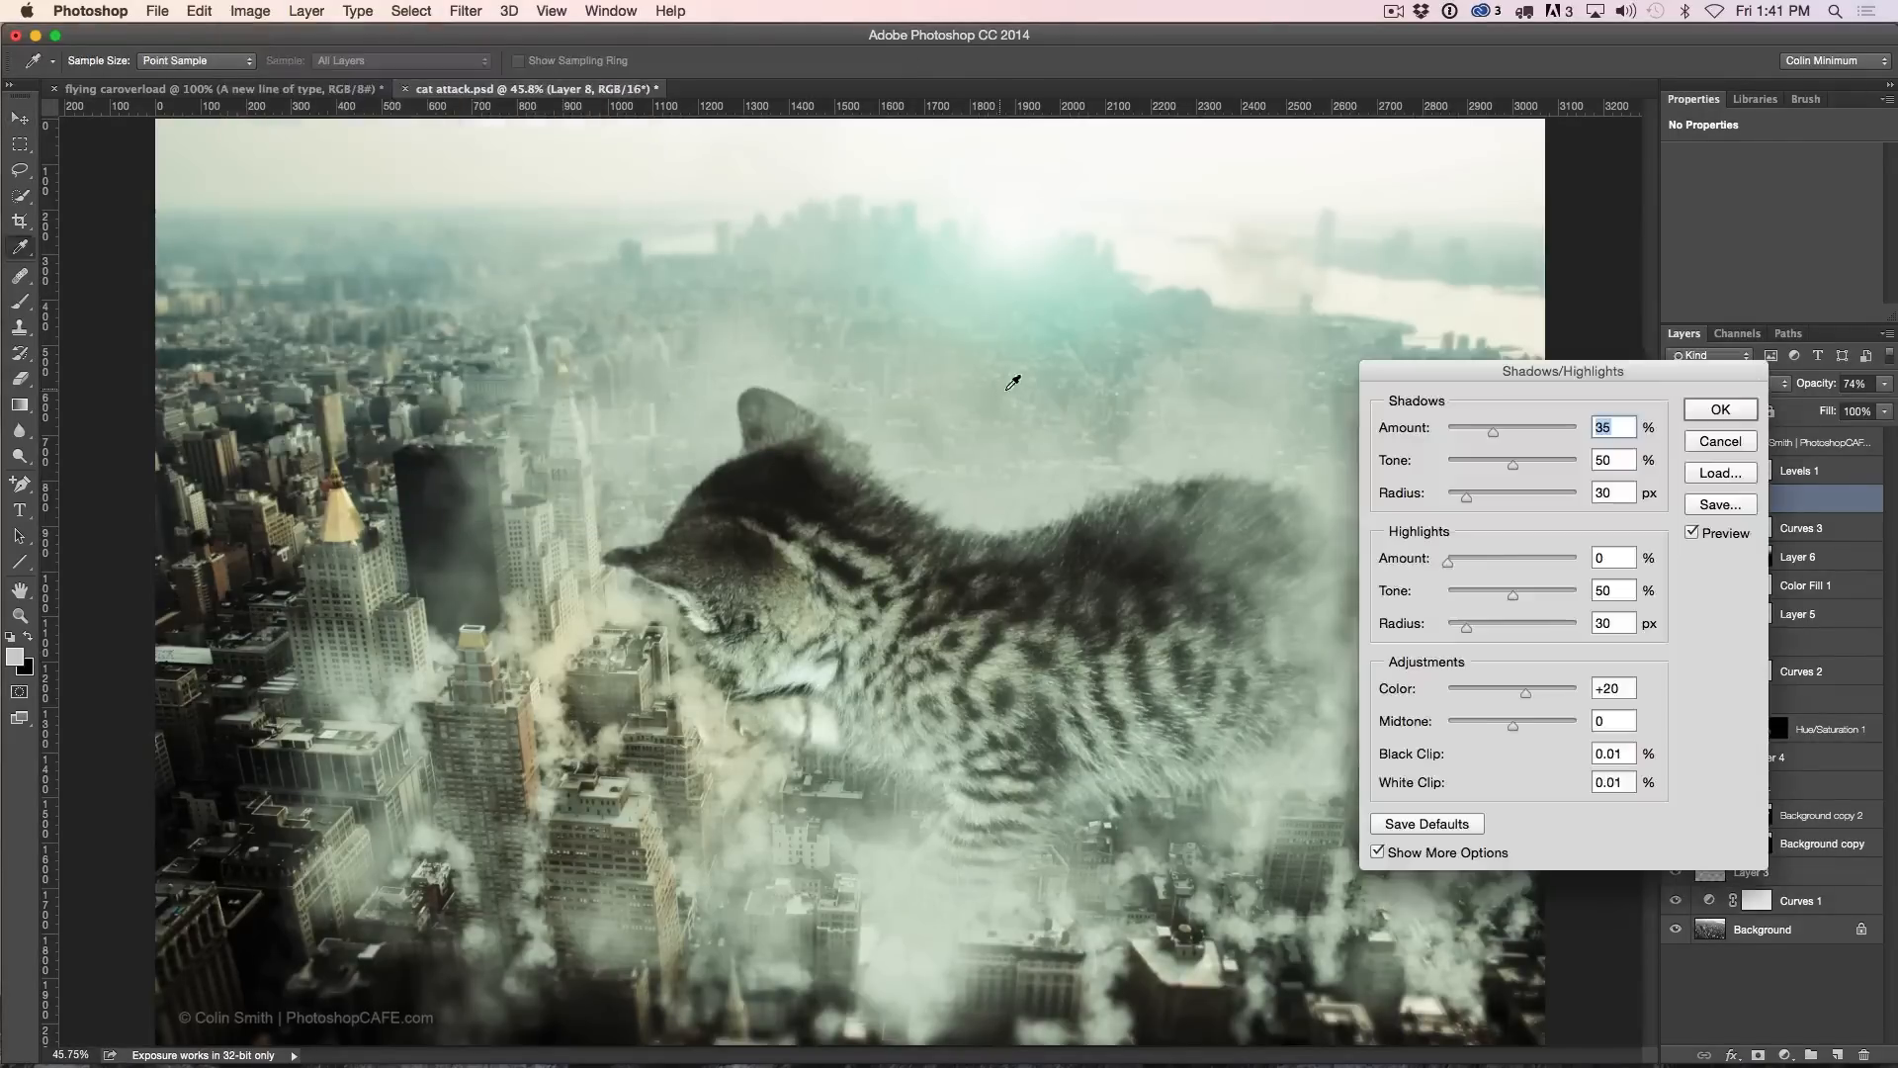
drag(1563, 371, 1479, 179)
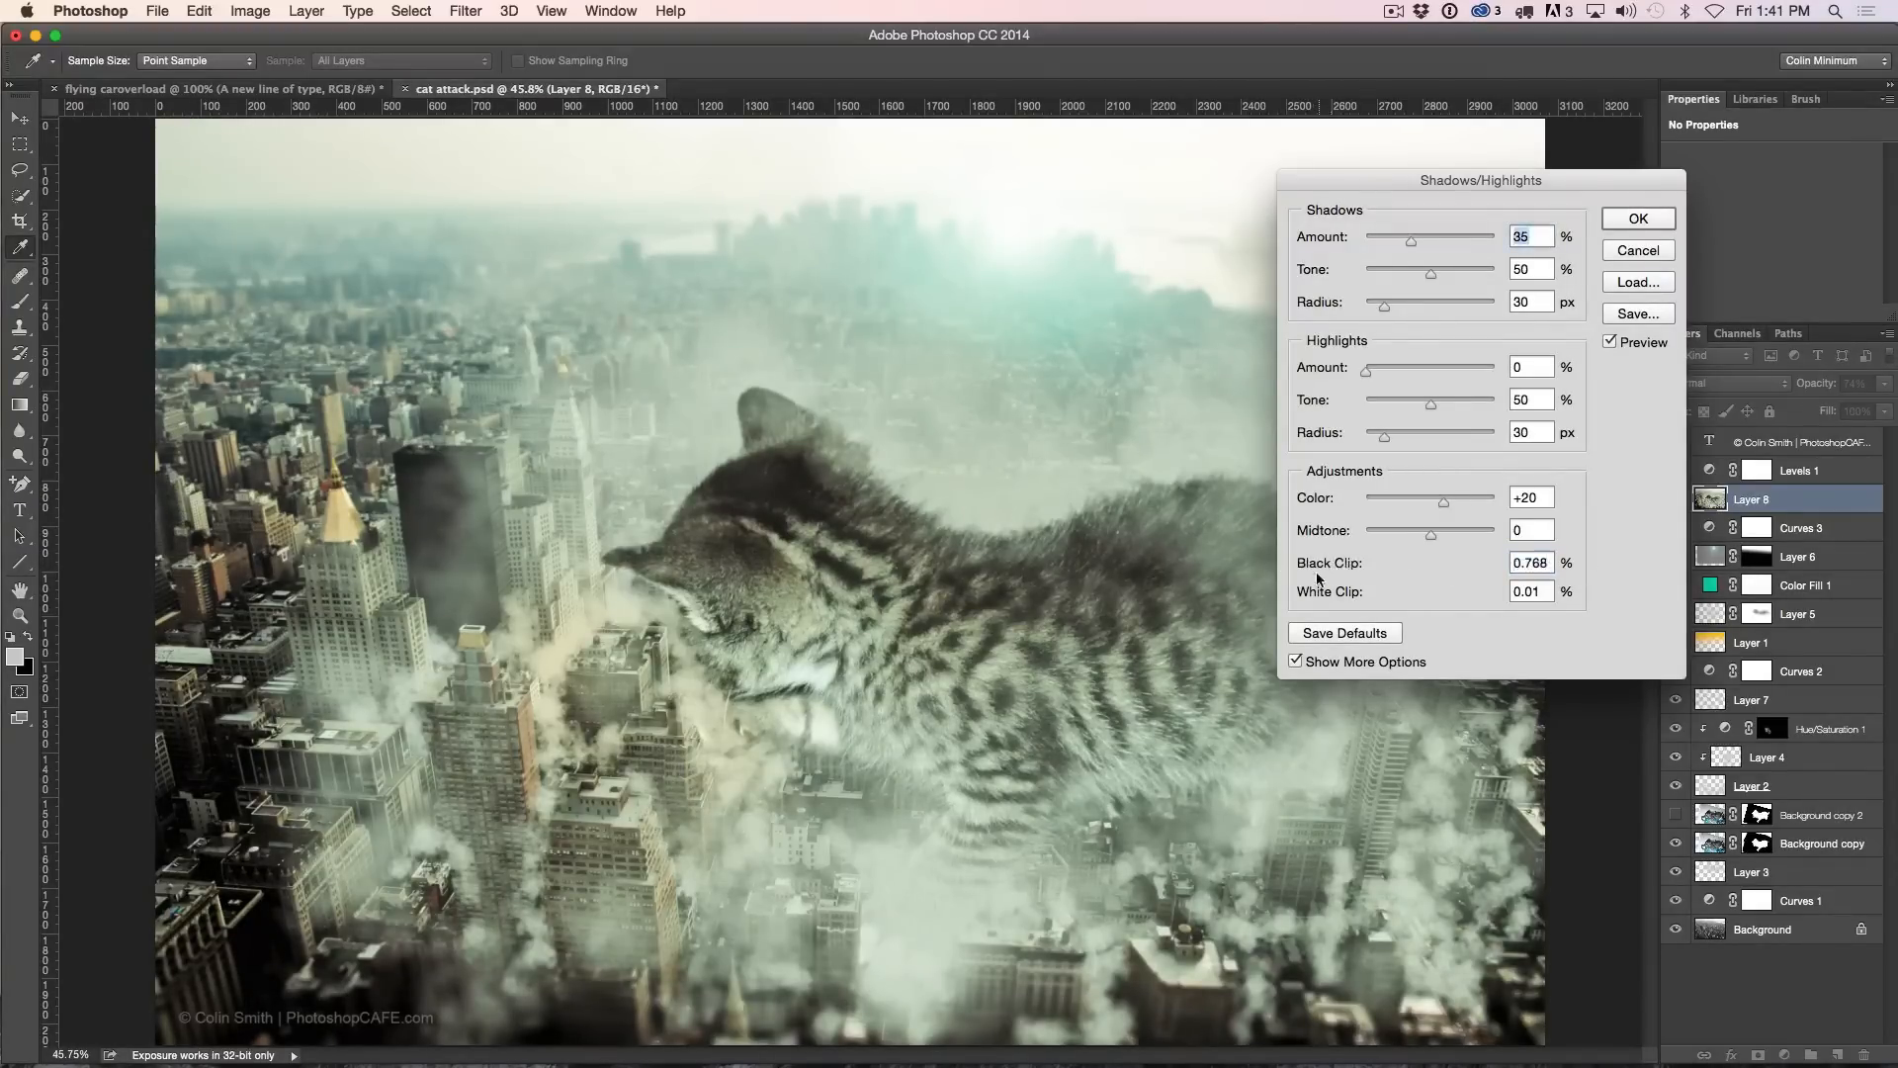
key(shift)
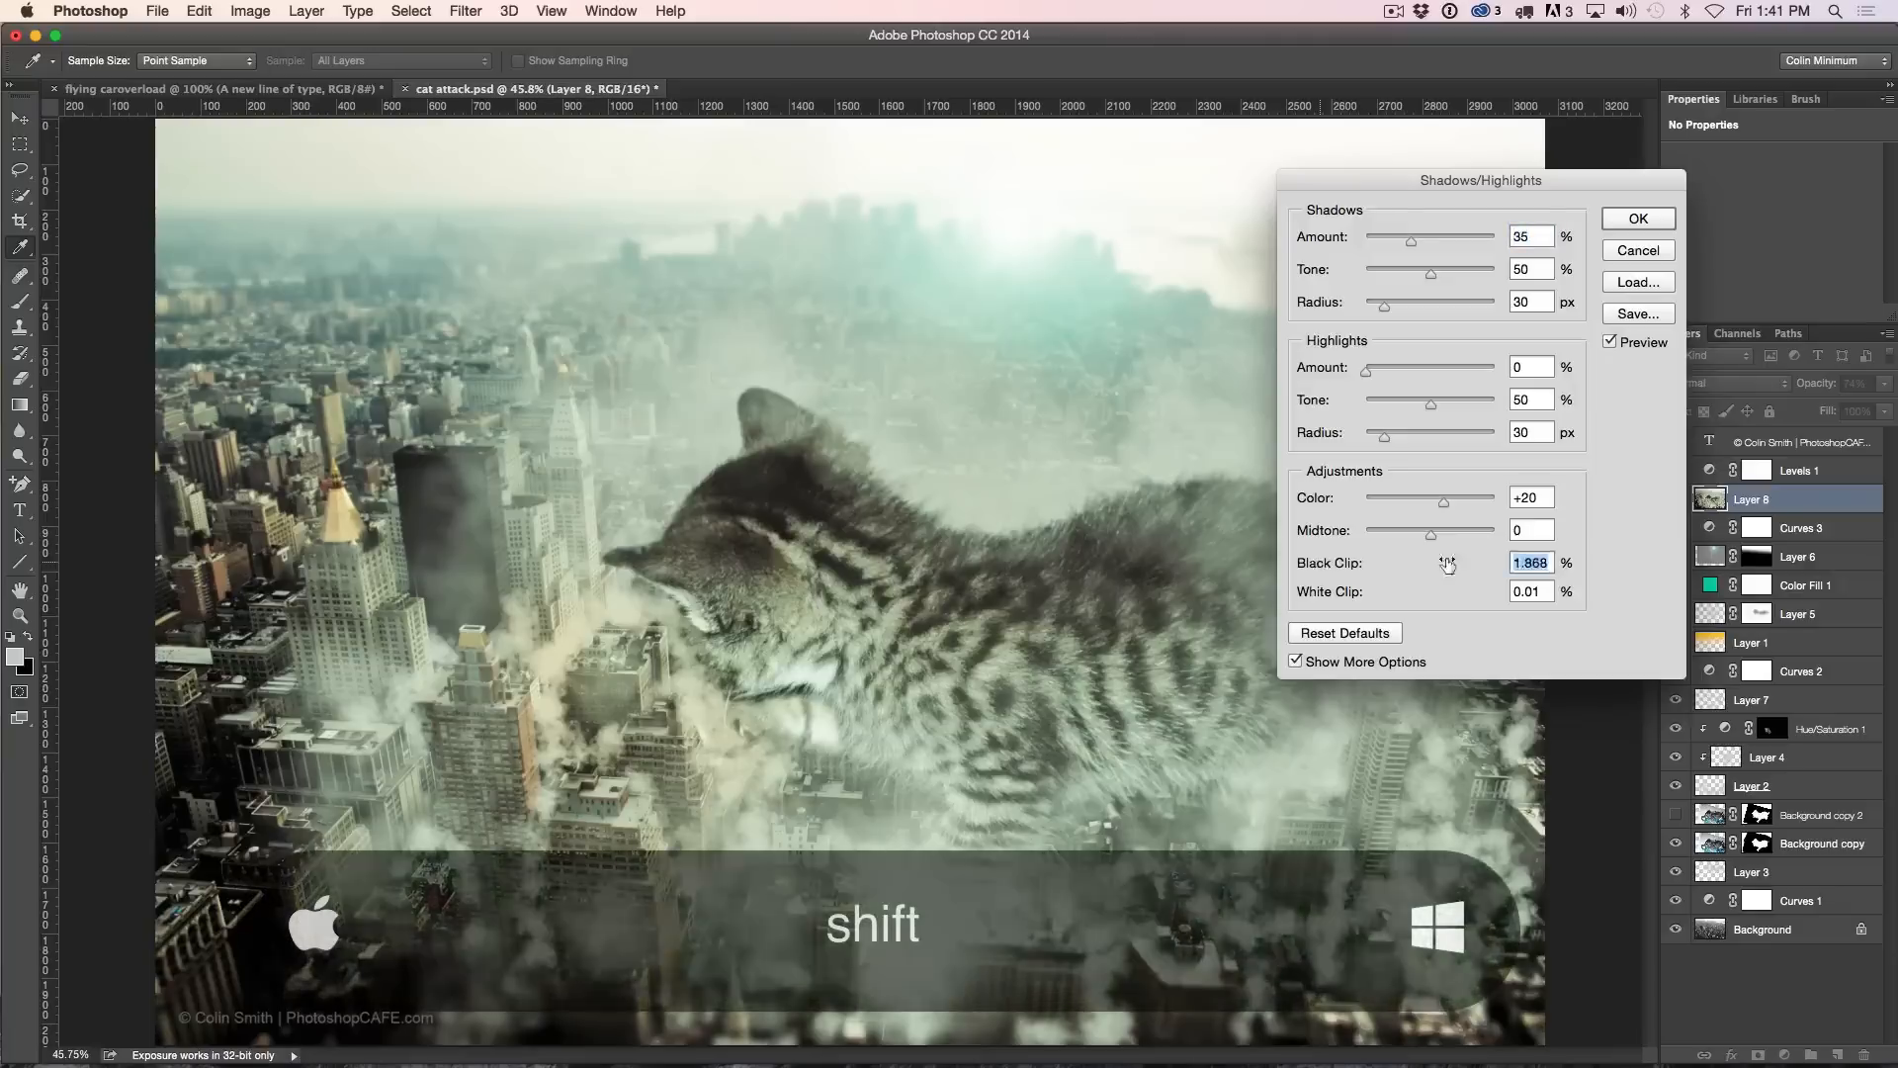